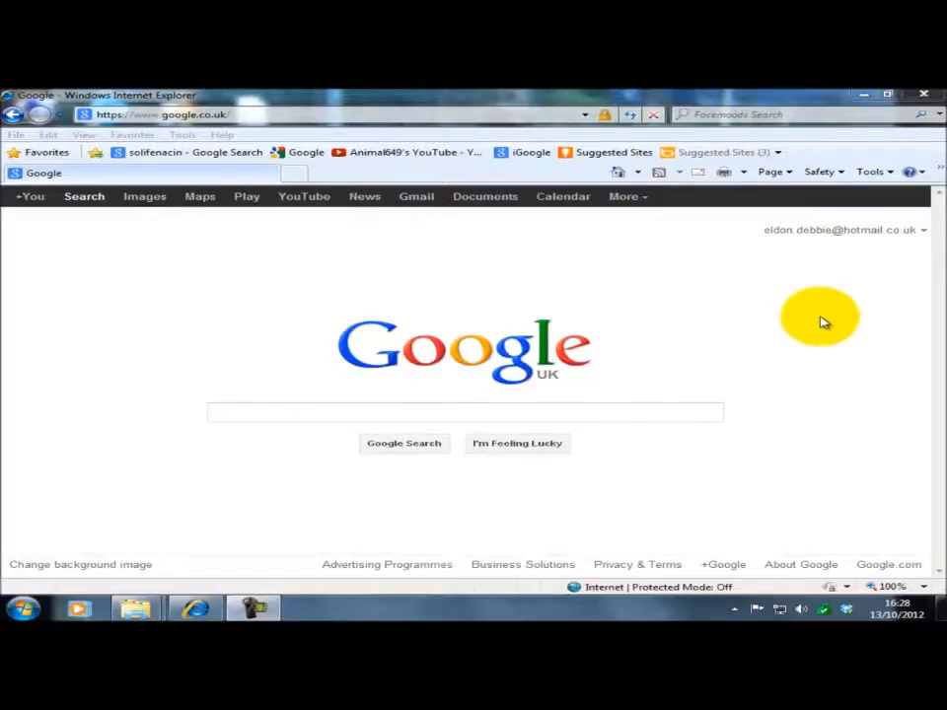
{"action": "mouse_move", "coordinate": [611, 347]}
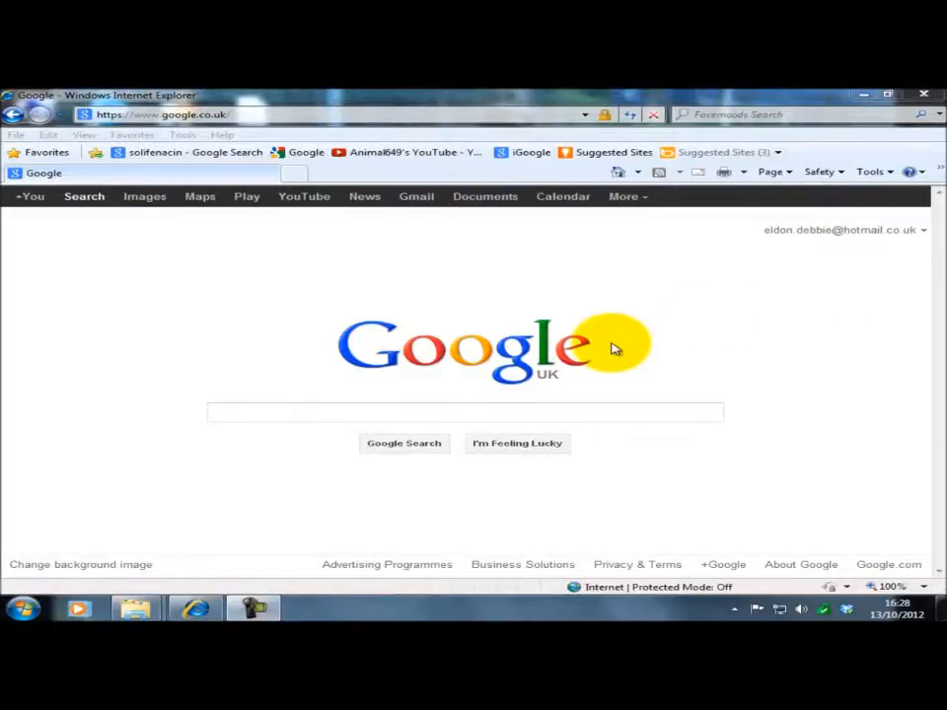
Step: Search Google for AVERMEDIA and go to the AVerMedia Technologies UK result
{"action": "type", "text": "A"}
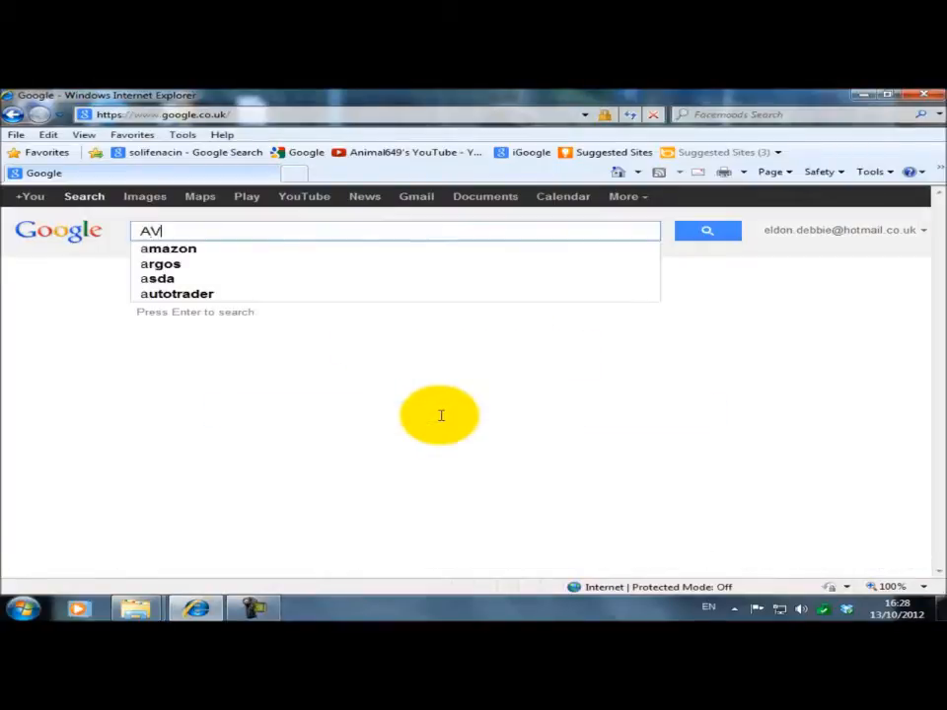
{"action": "type", "text": "VERMEDIA"}
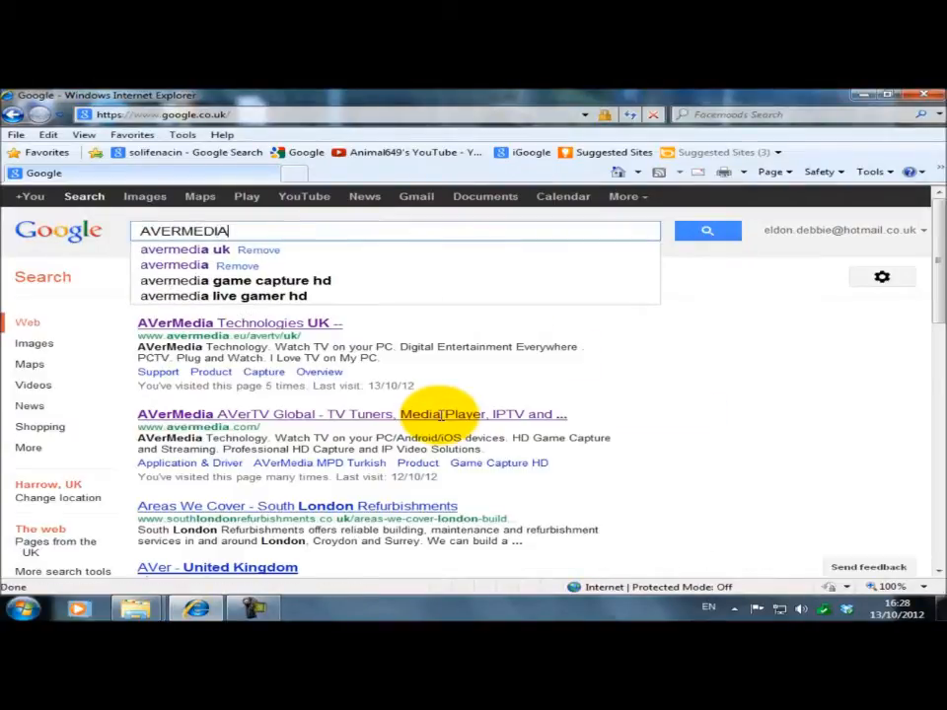
{"action": "left_click", "coordinate": [233, 323]}
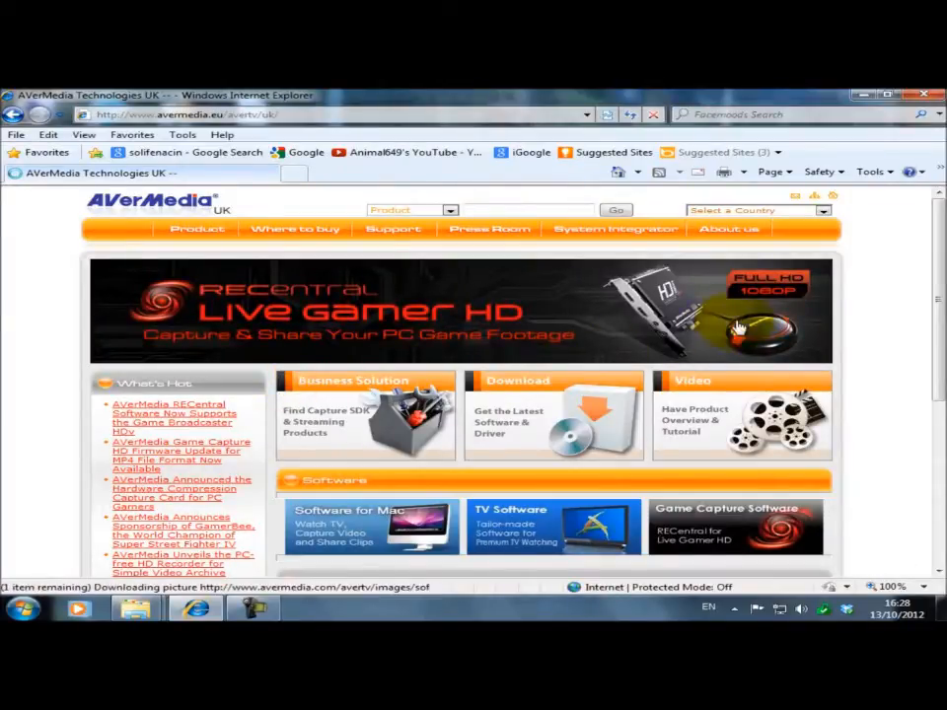
Step: Show the Game Capture HD AP & Driver downloads and reach the Firmware ver 2.0.6 entry
{"action": "scroll", "scroll_direction": "down", "scroll_amount": 3}
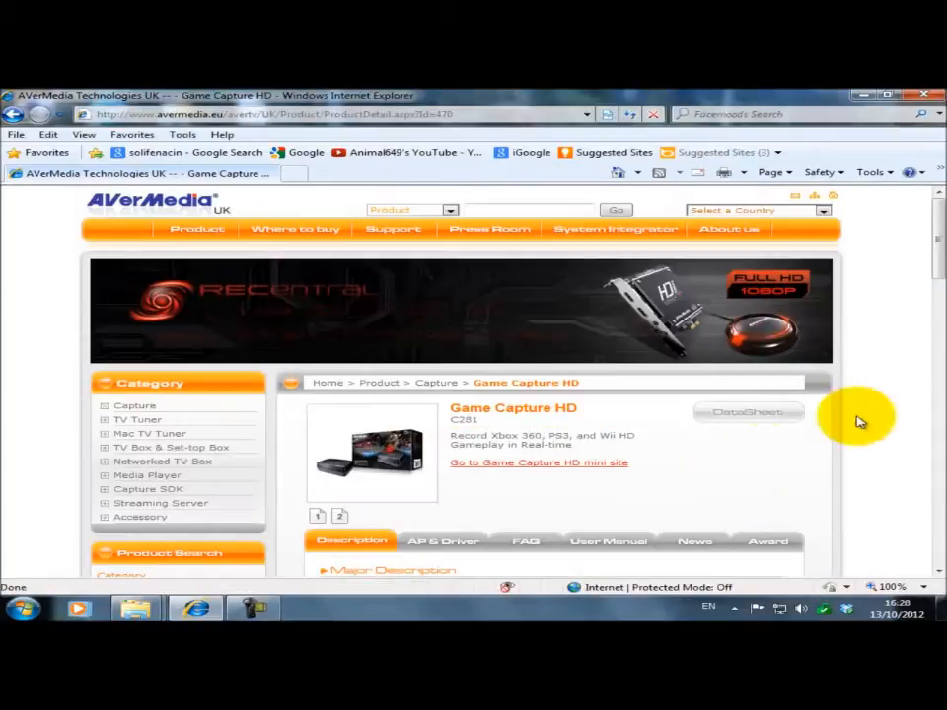
{"action": "scroll", "scroll_direction": "down", "scroll_amount": 3}
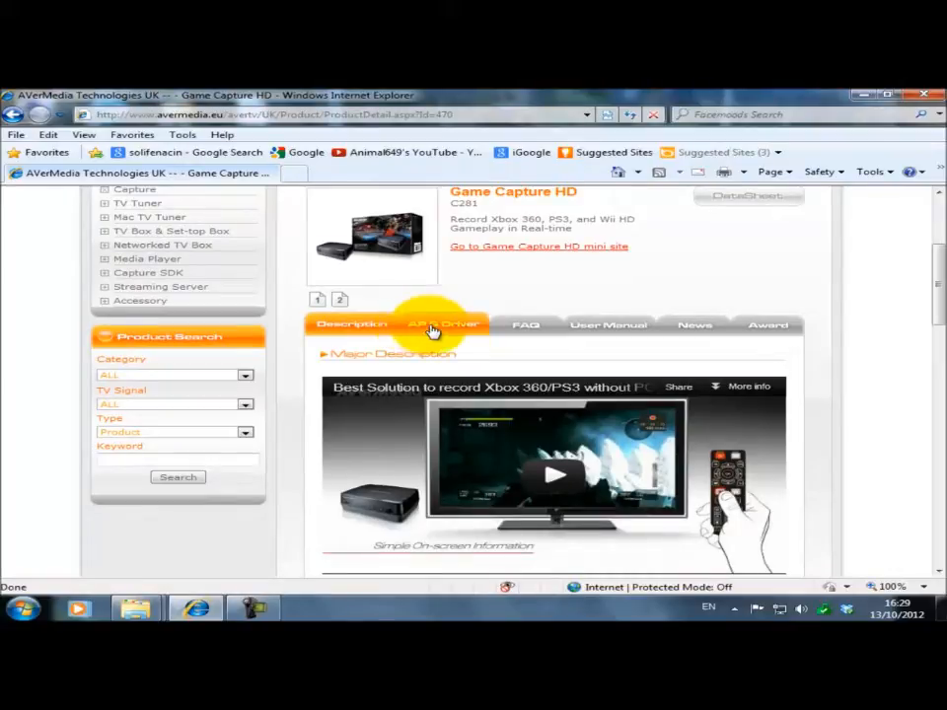
{"action": "left_click", "coordinate": [442, 323]}
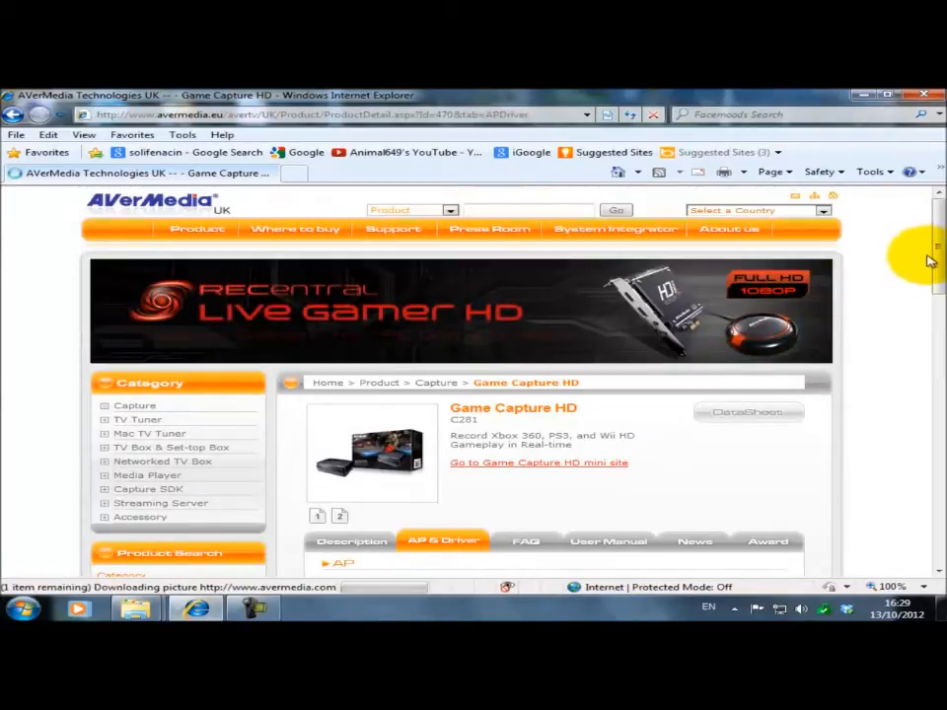
{"action": "scroll", "scroll_direction": "down", "scroll_amount": 3}
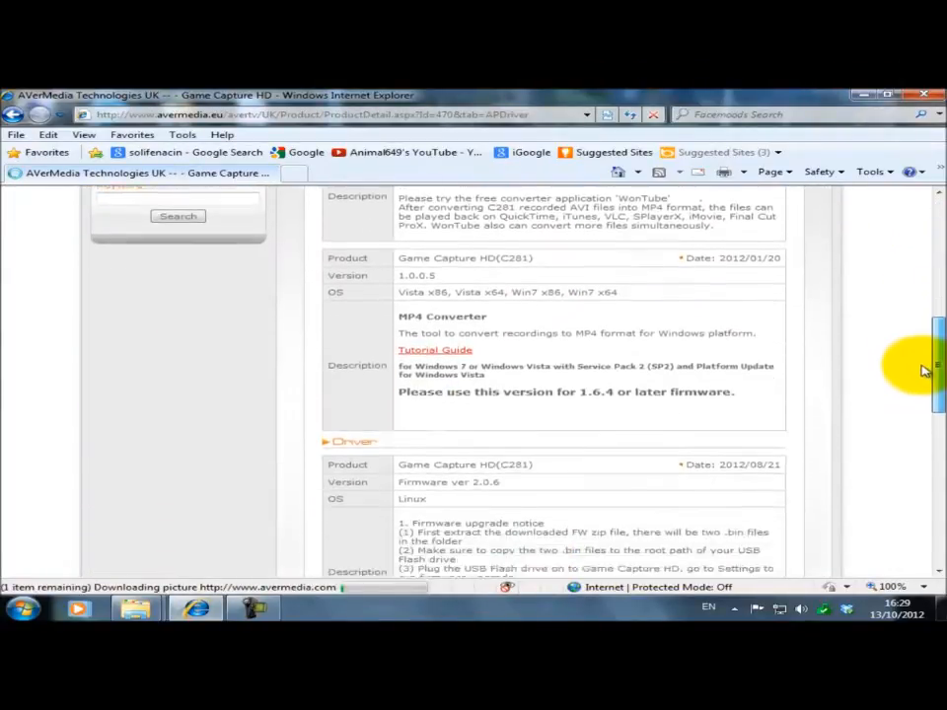
{"action": "scroll", "scroll_direction": "down", "scroll_amount": 3}
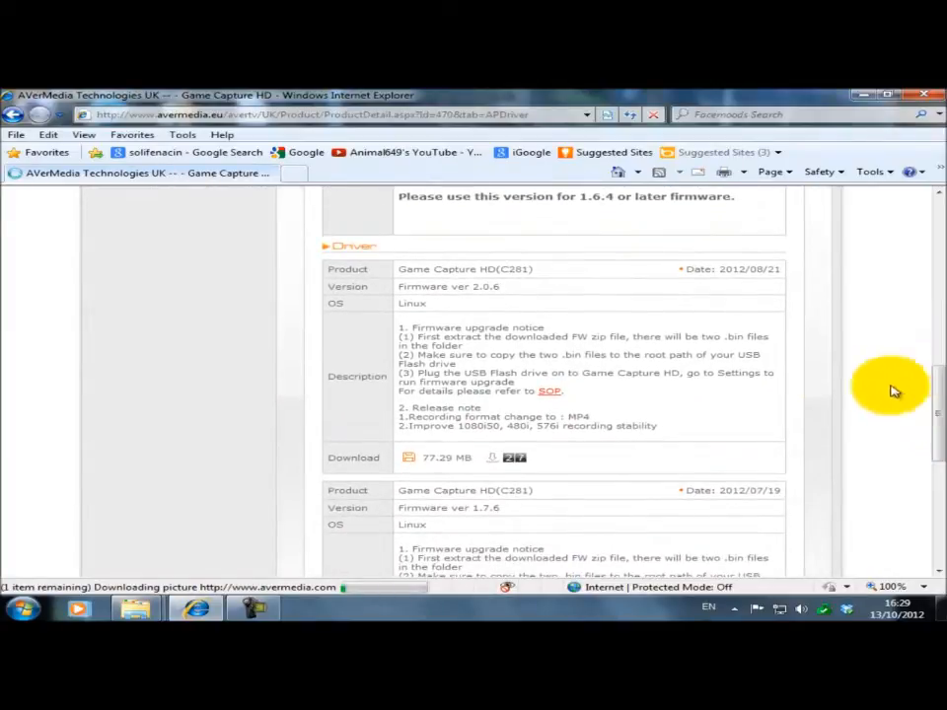
{"action": "mouse_move", "coordinate": [485, 521]}
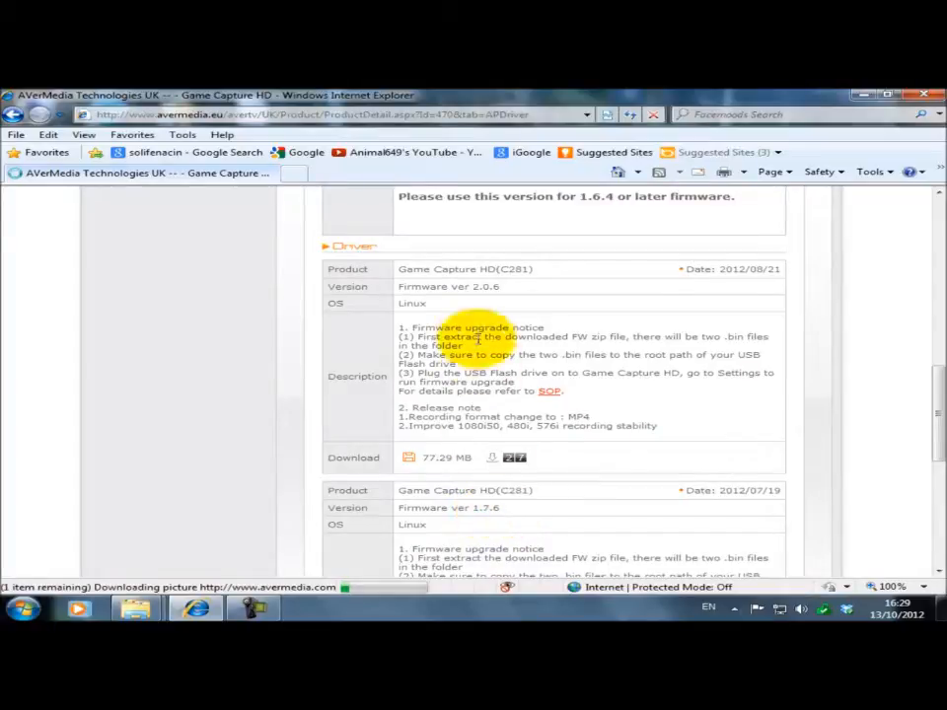
{"action": "mouse_move", "coordinate": [494, 300]}
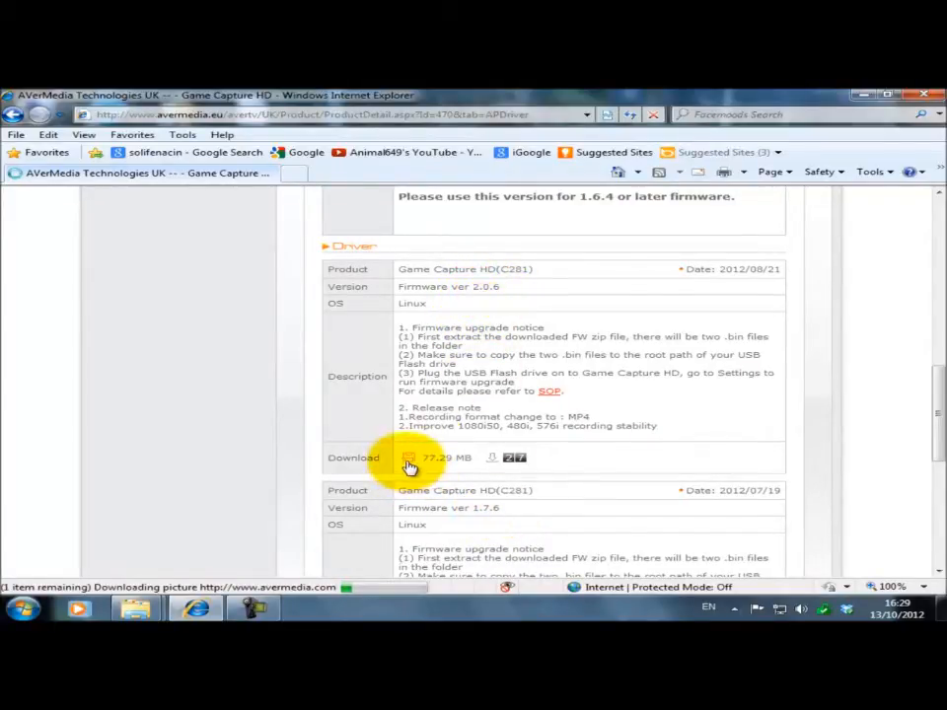
Step: Download C281_FW_2.0.6_120821.zip and save it into My Documents\AverMedia
{"action": "left_click", "coordinate": [406, 458]}
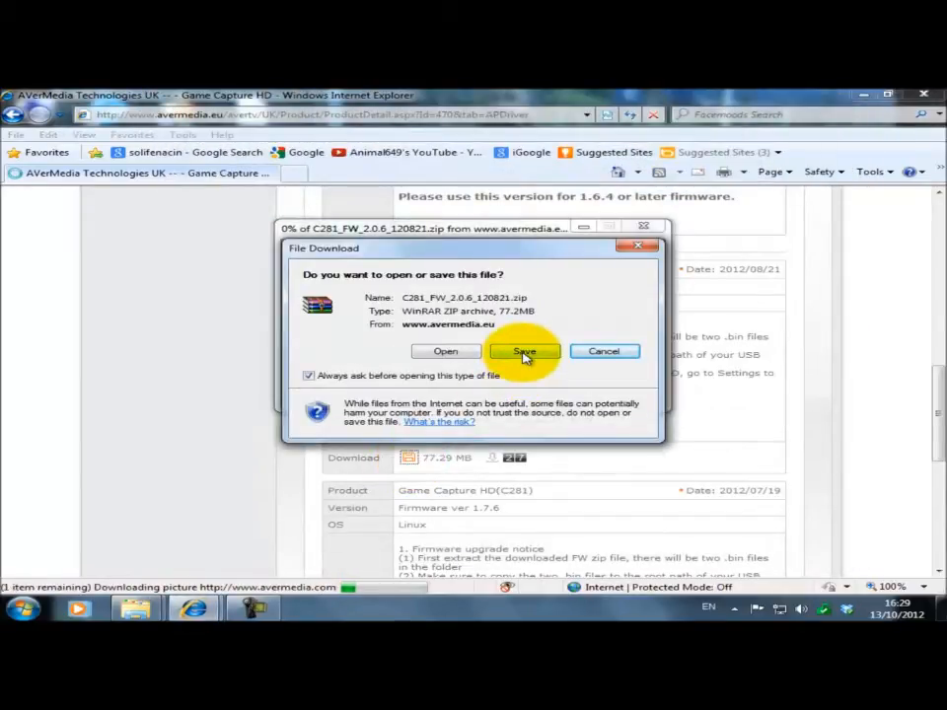
{"action": "left_click", "coordinate": [524, 351]}
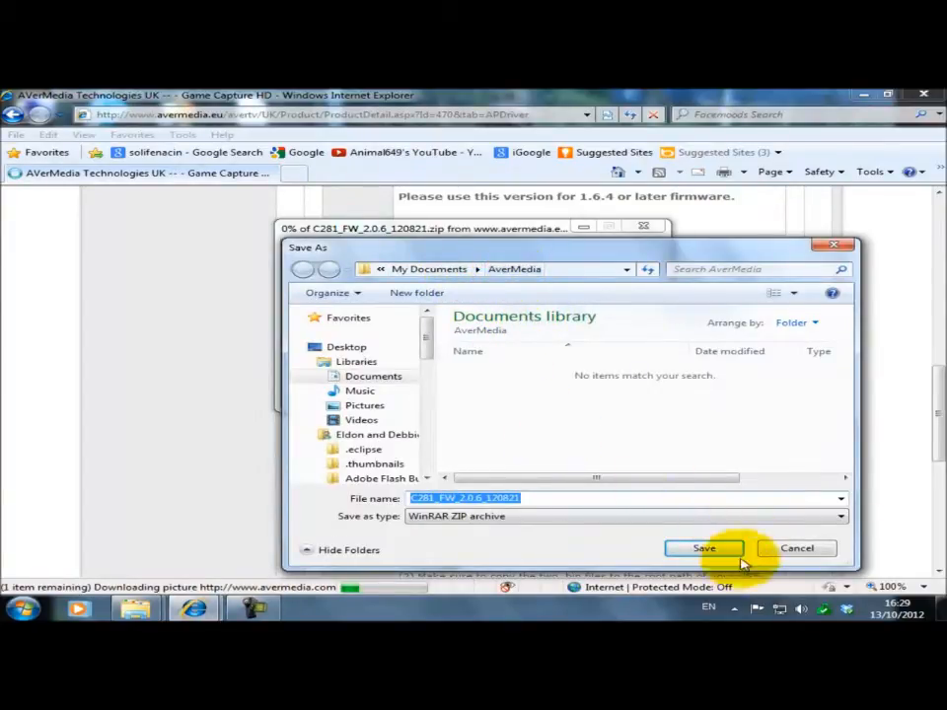
{"action": "left_click", "coordinate": [703, 549]}
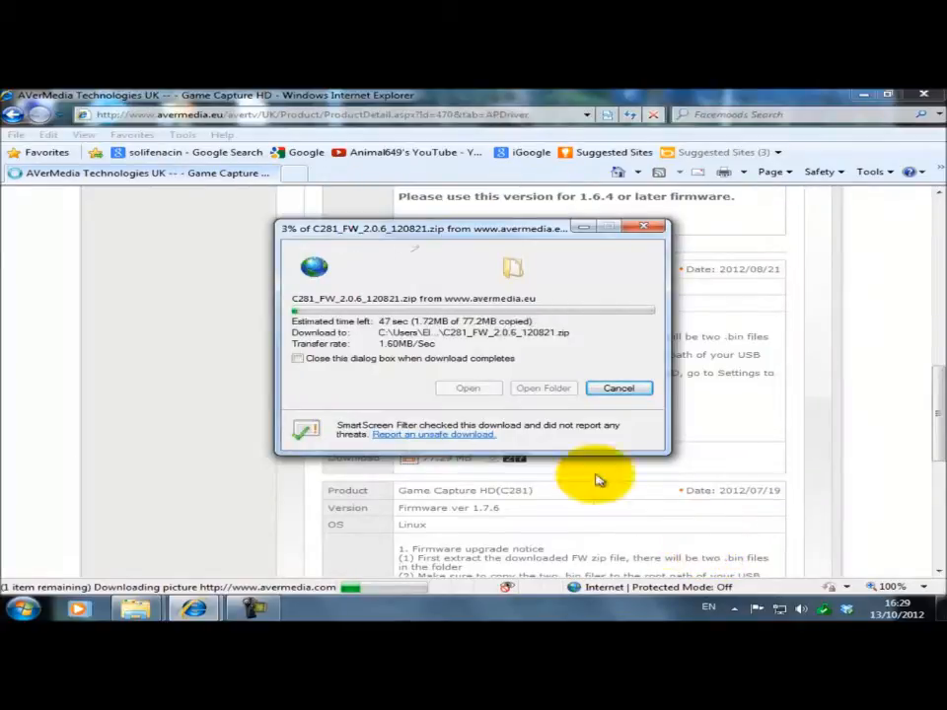
{"action": "left_click_drag", "start_coordinate": [469, 229], "coordinate": [205, 365]}
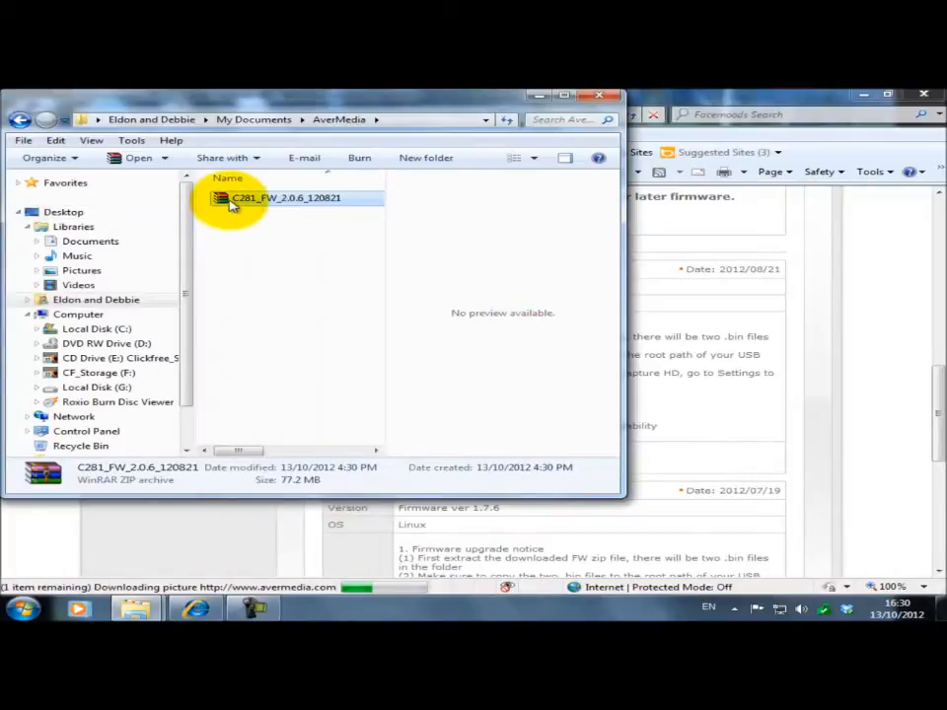
Step: Extract the firmware zip and view the two .bin files in folder 080CC281-CWF-CED_CS
{"action": "double_click", "coordinate": [286, 197]}
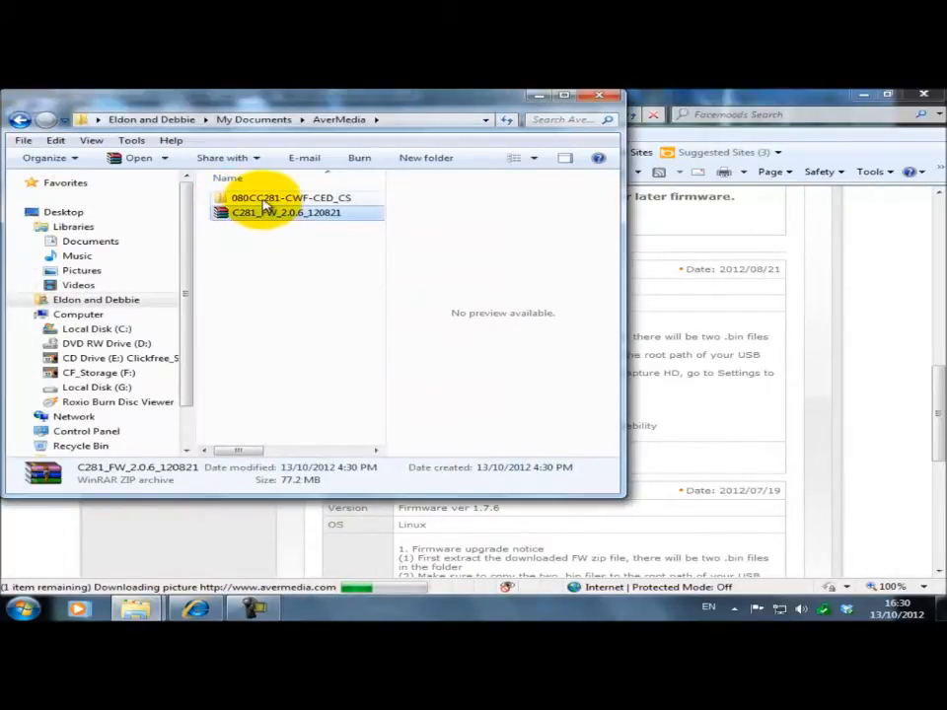
{"action": "double_click", "coordinate": [292, 198]}
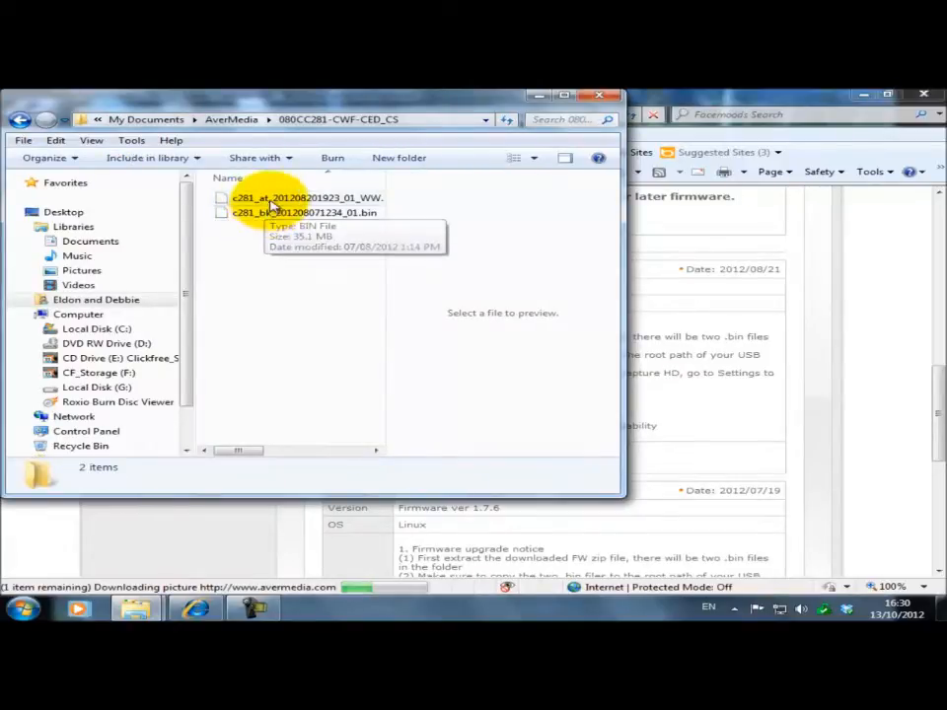
{"action": "mouse_move", "coordinate": [20, 121]}
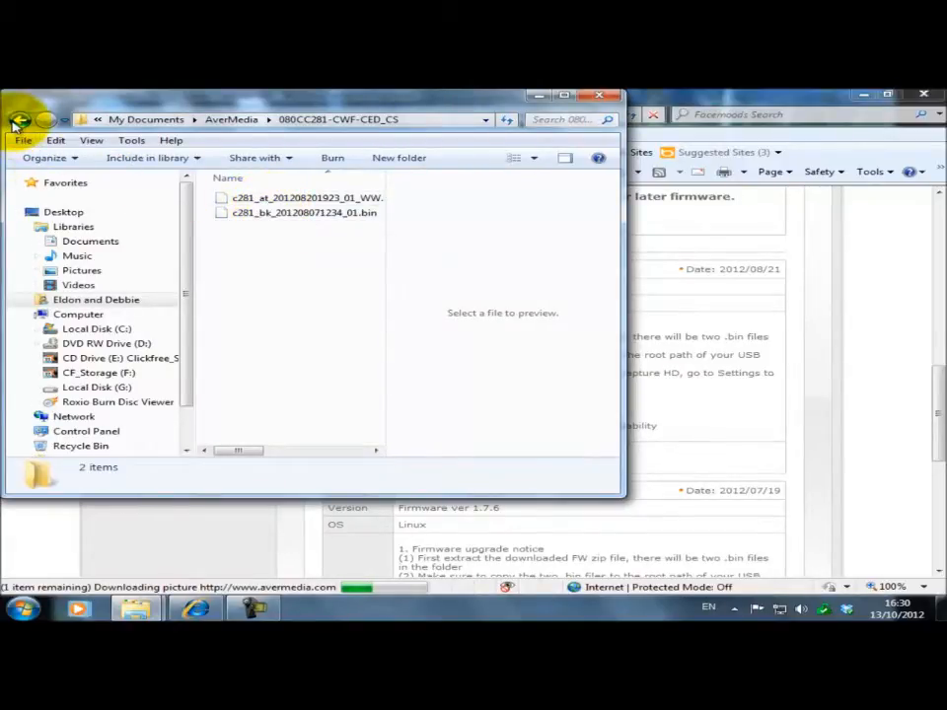
{"action": "left_click", "coordinate": [19, 118]}
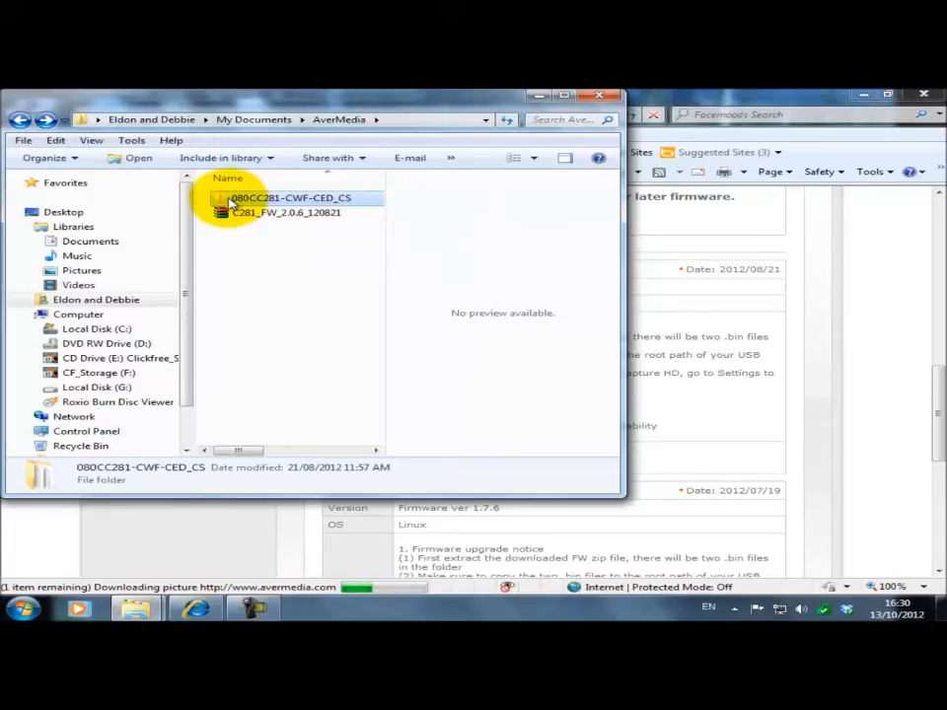
{"action": "double_click", "coordinate": [286, 198]}
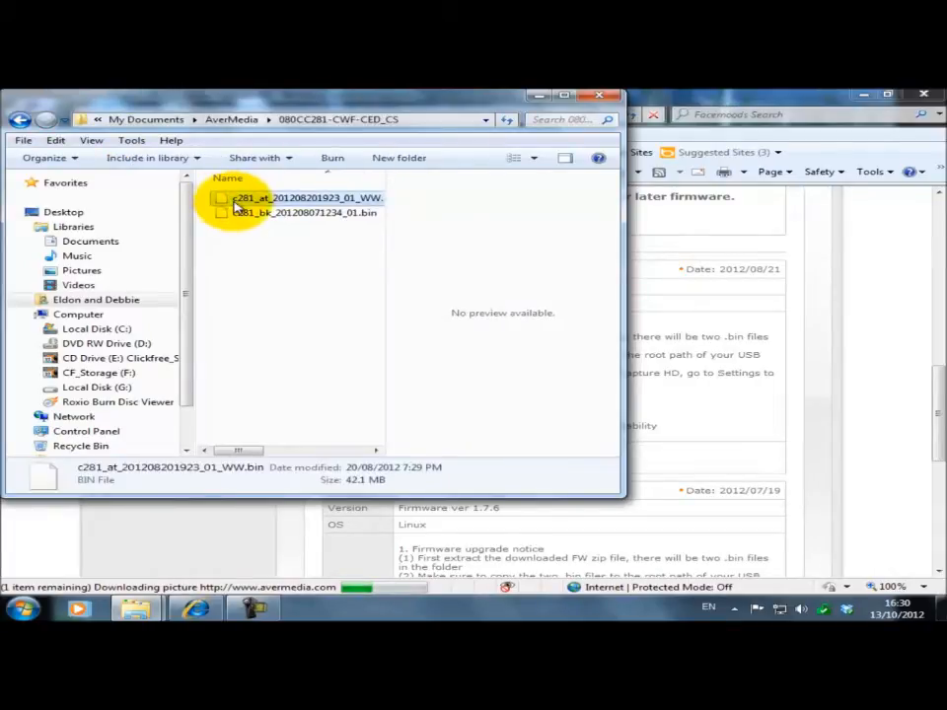
{"action": "left_click", "coordinate": [295, 213]}
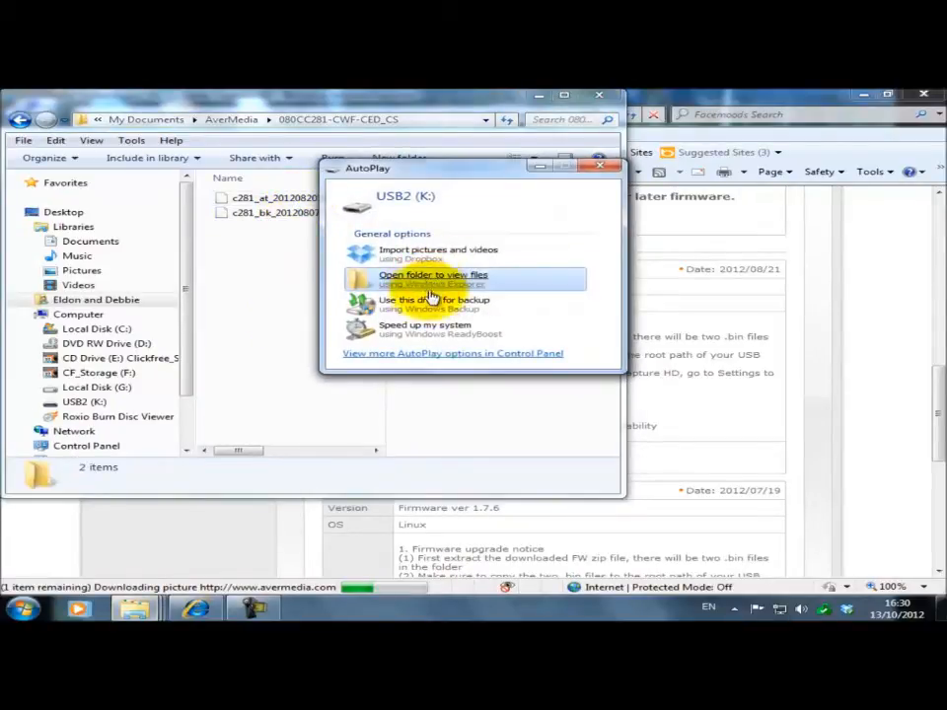
Step: View the USB2 (K:) drive's files and copy the two firmware .bin files to its root
{"action": "left_click", "coordinate": [432, 280]}
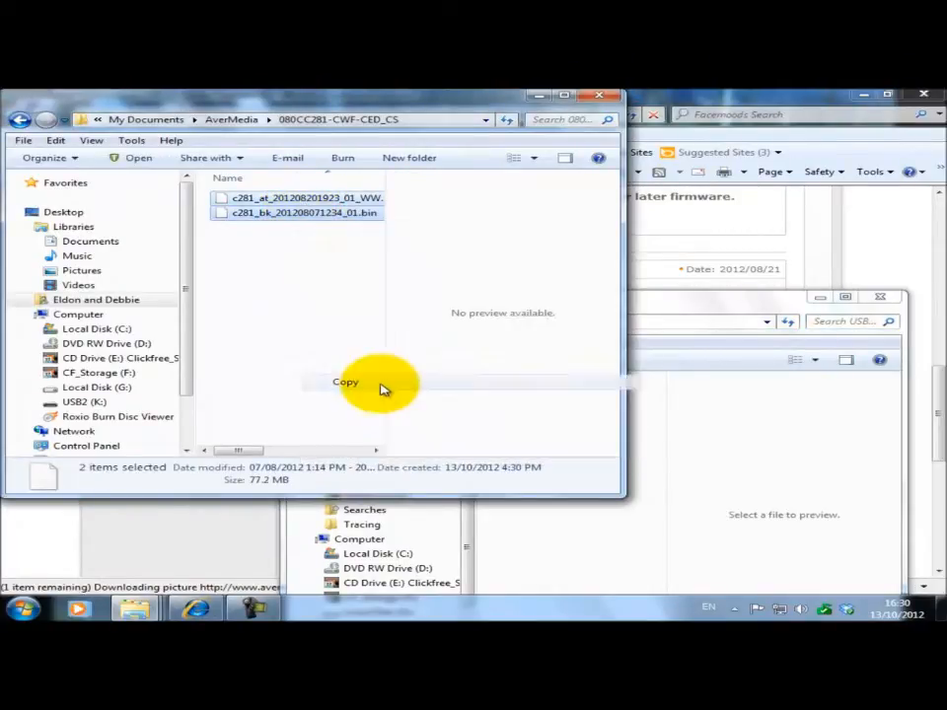
{"action": "right_click", "coordinate": [532, 414]}
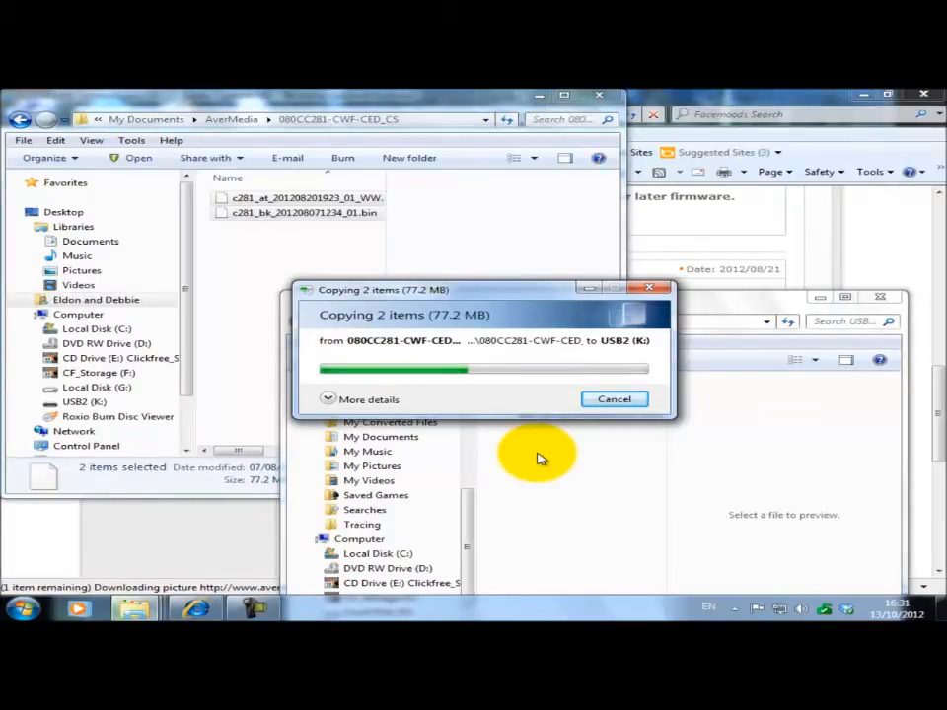
{"action": "mouse_move", "coordinate": [553, 446]}
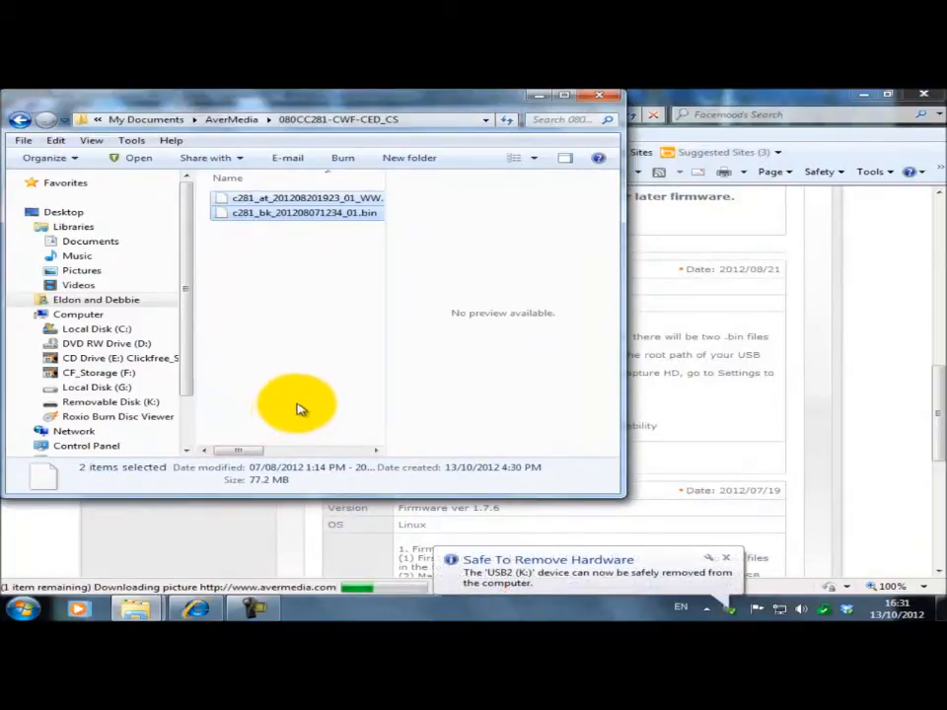
{"action": "mouse_move", "coordinate": [343, 379]}
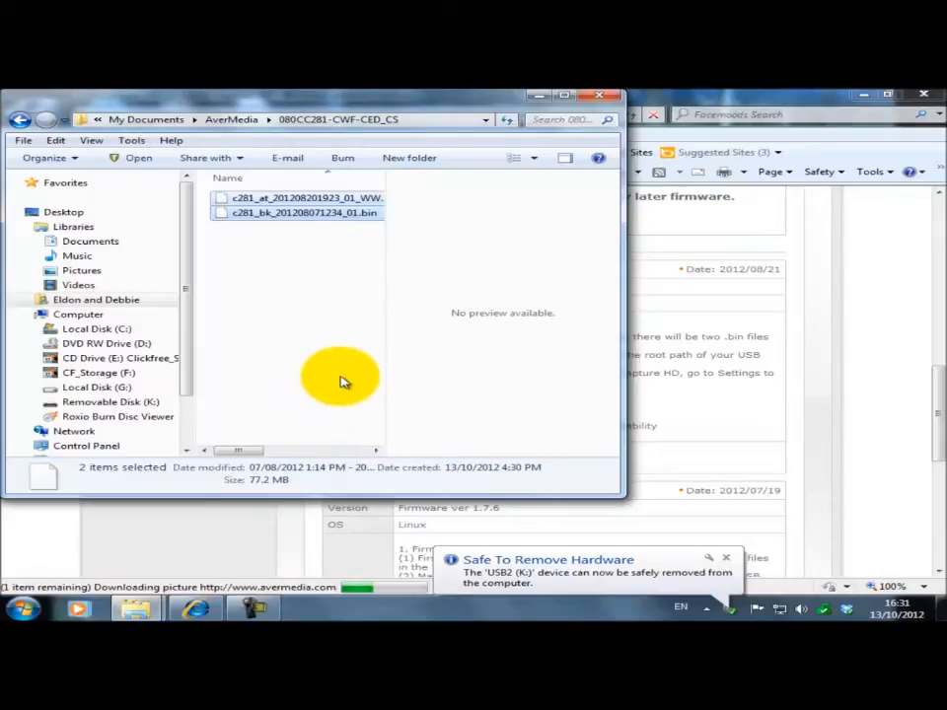